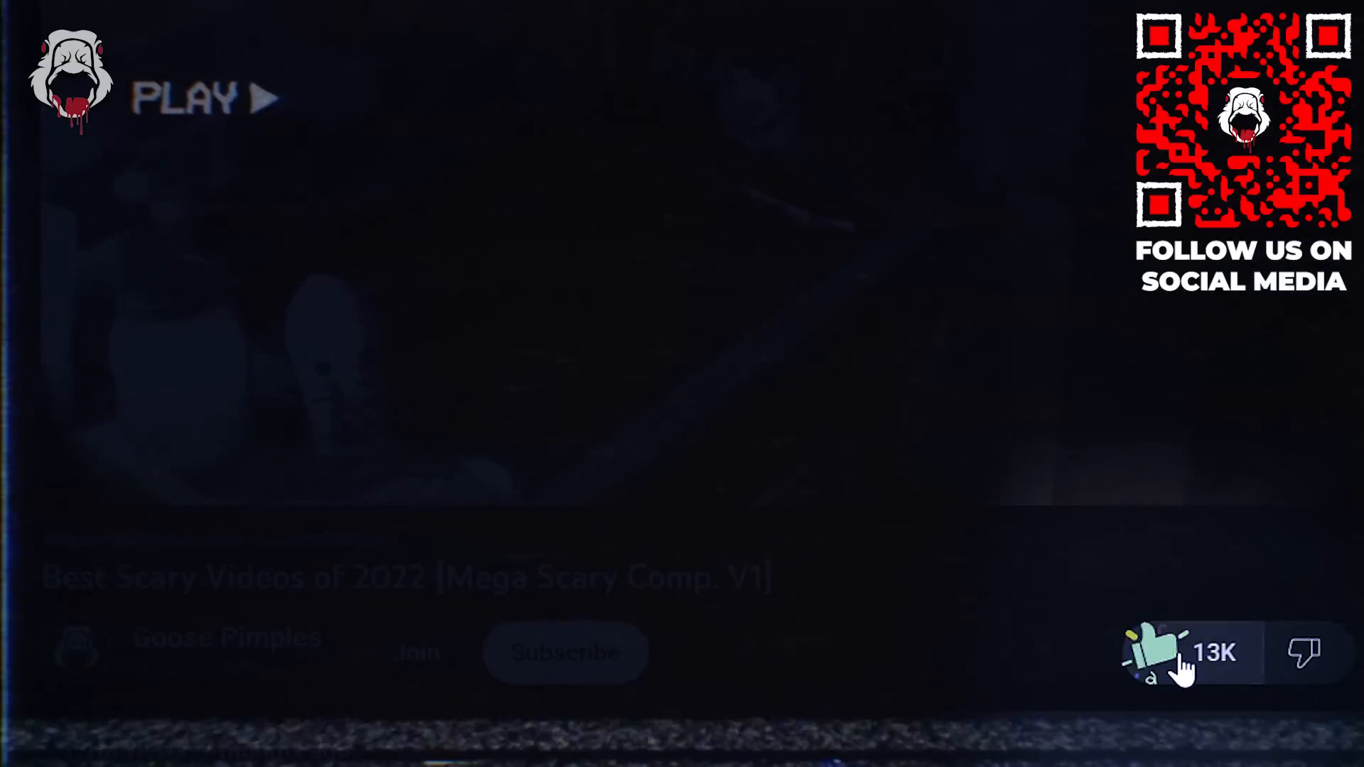
left_click(566, 652)
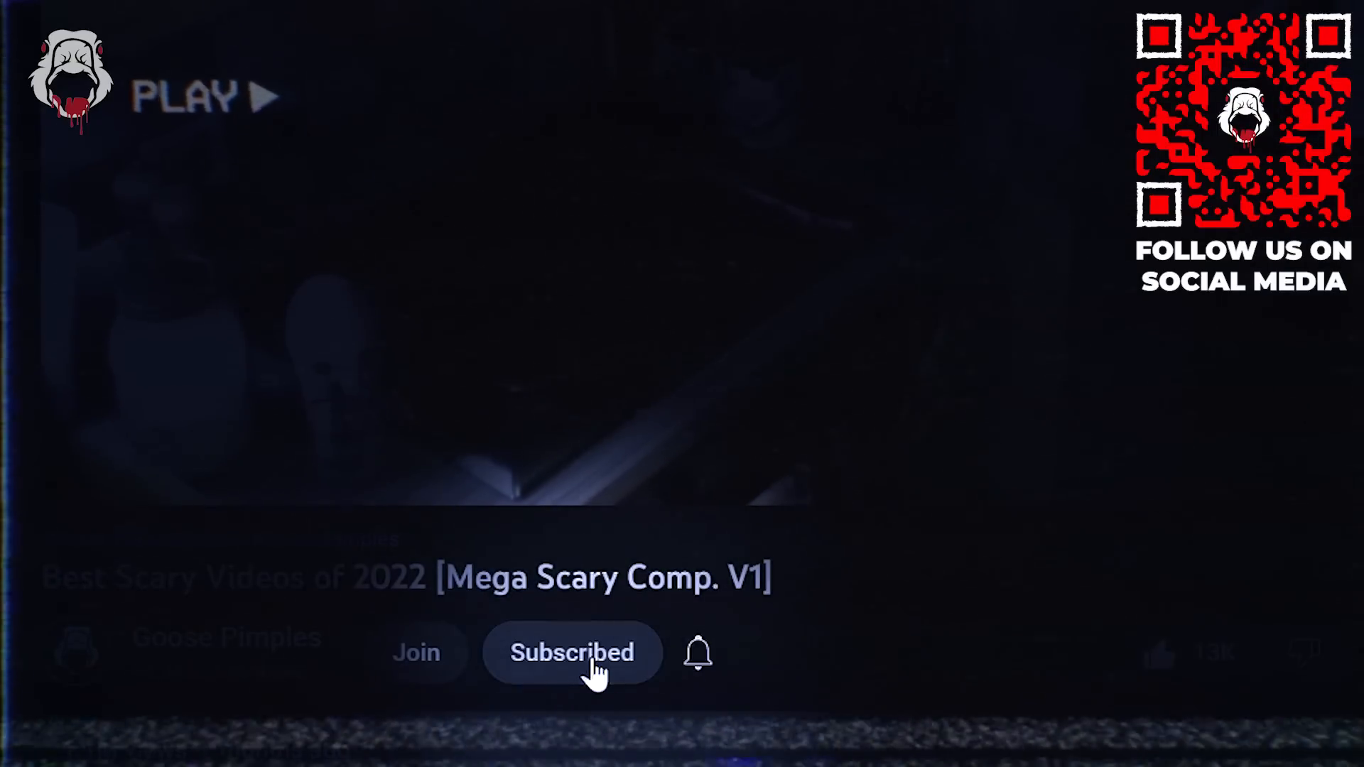
left_click(699, 653)
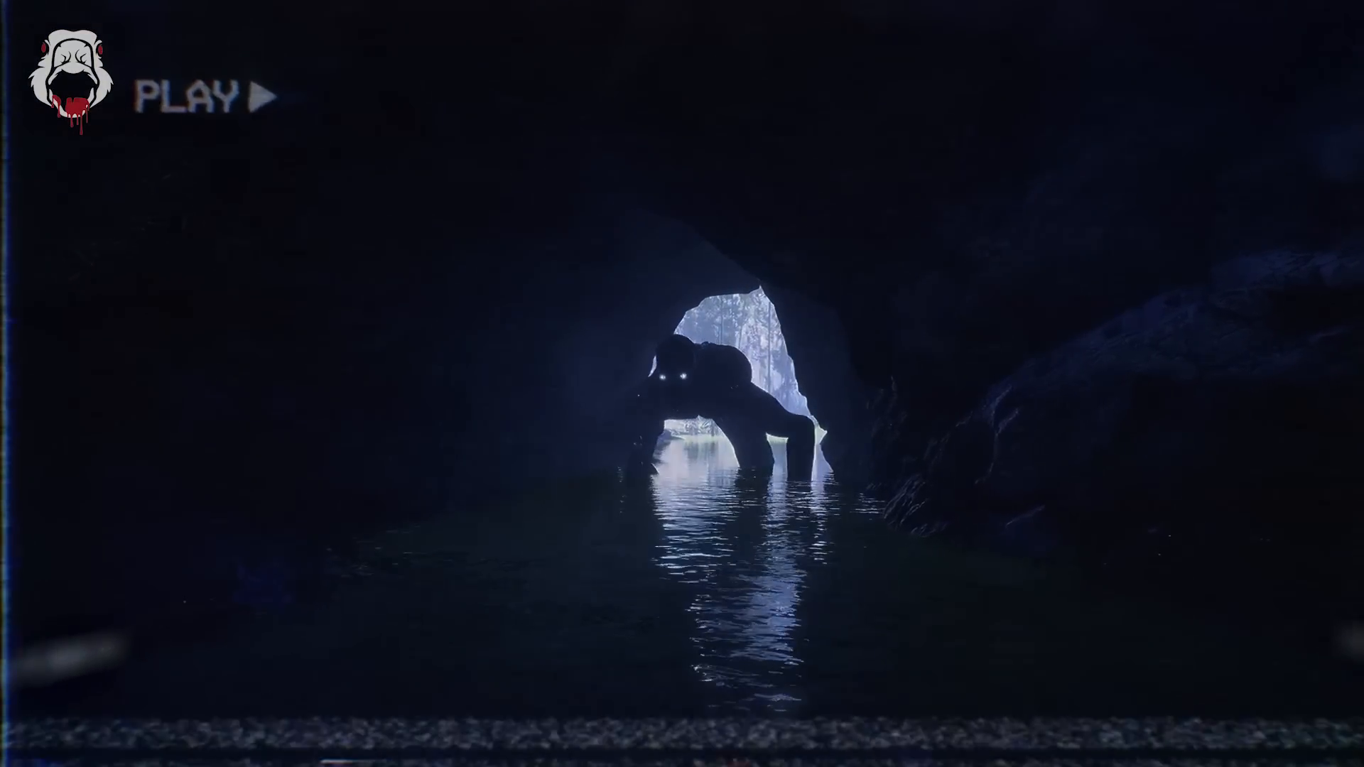
left_click(199, 94)
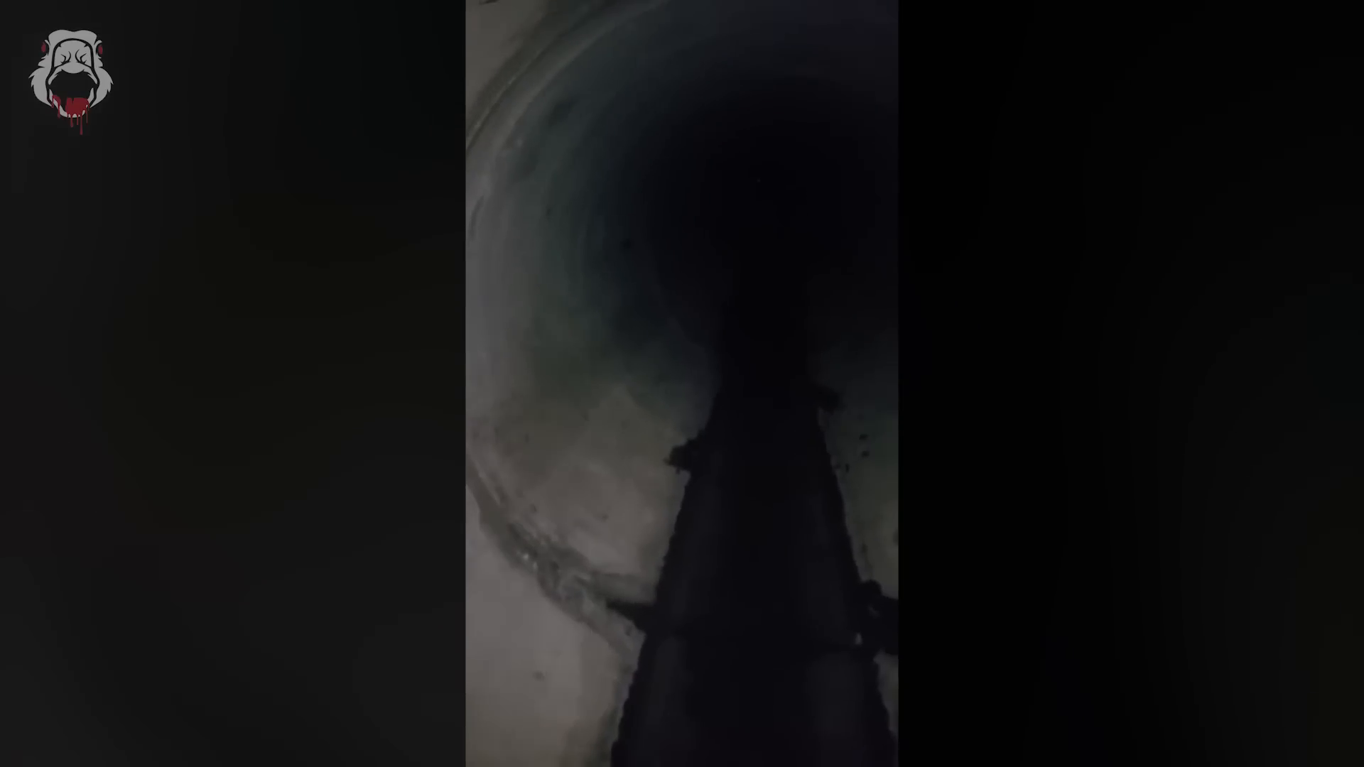